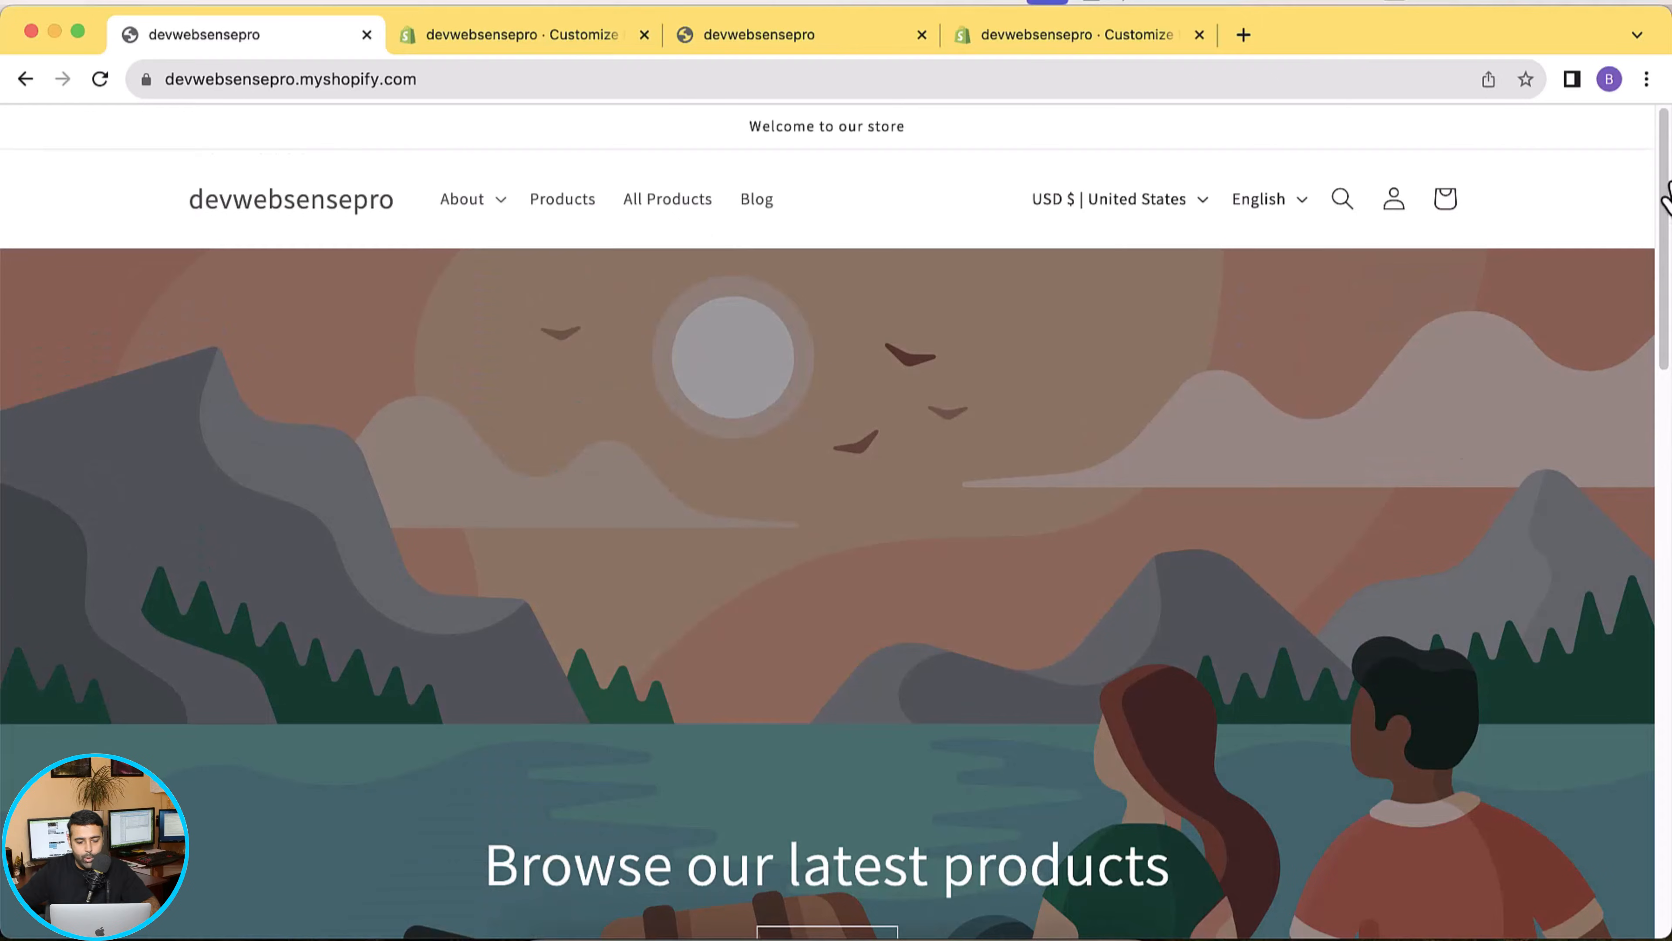
Scroll the storefront home page to reach the image banner linking to Black Fitted Hat
scroll("down", 3)
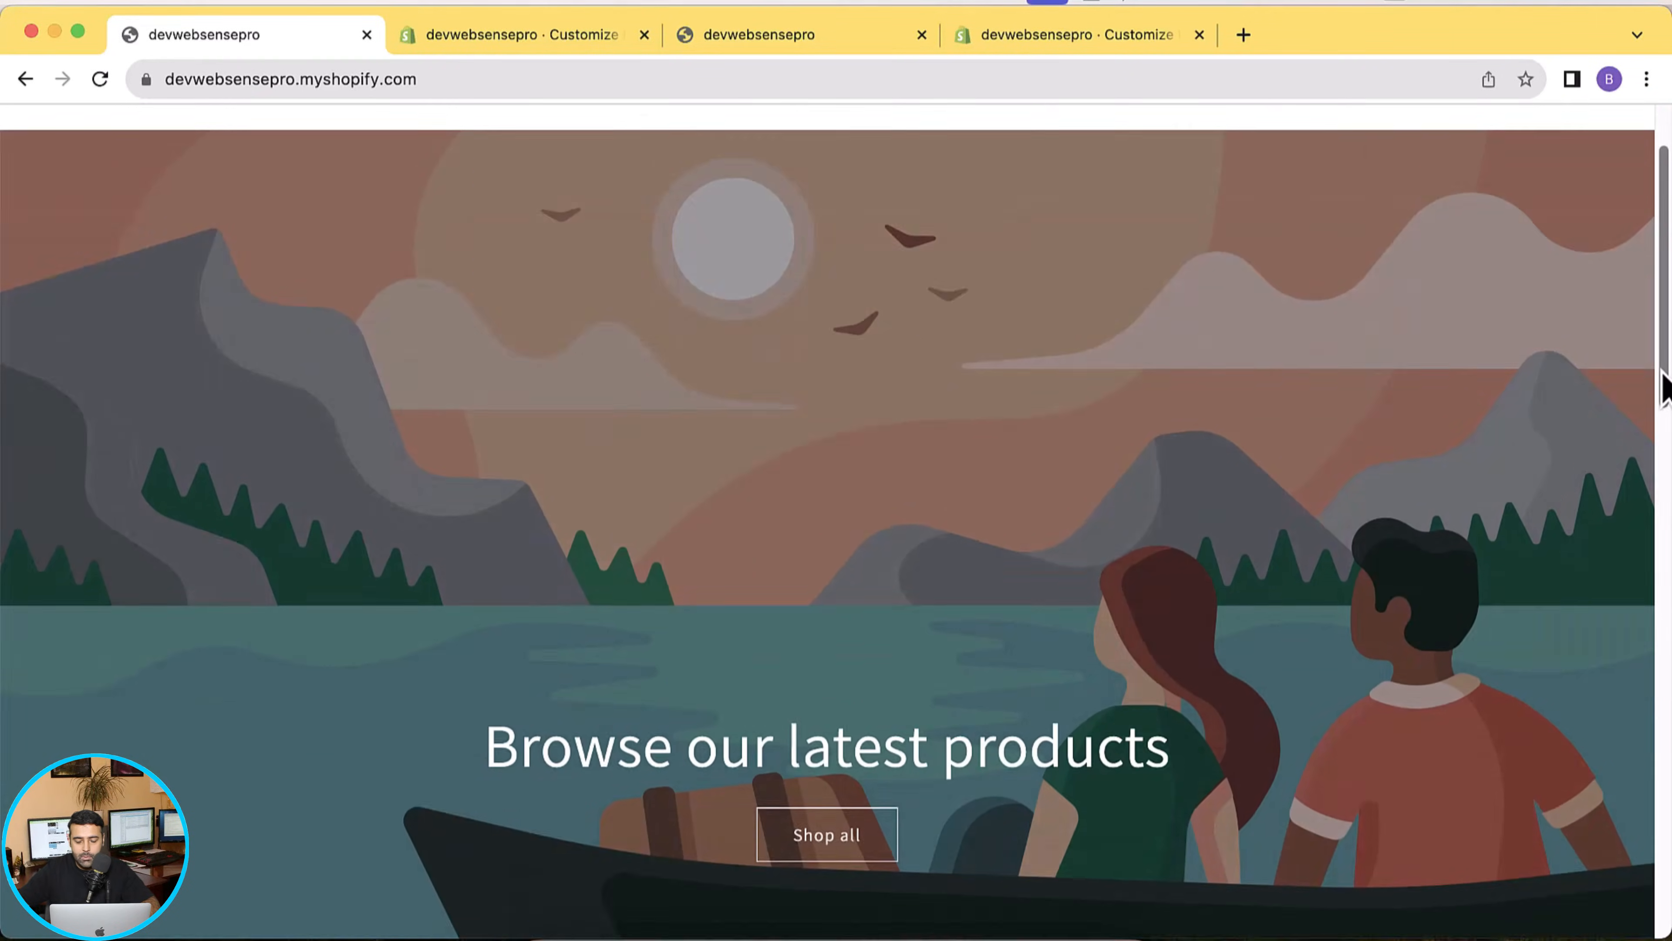
scroll("down", 3)
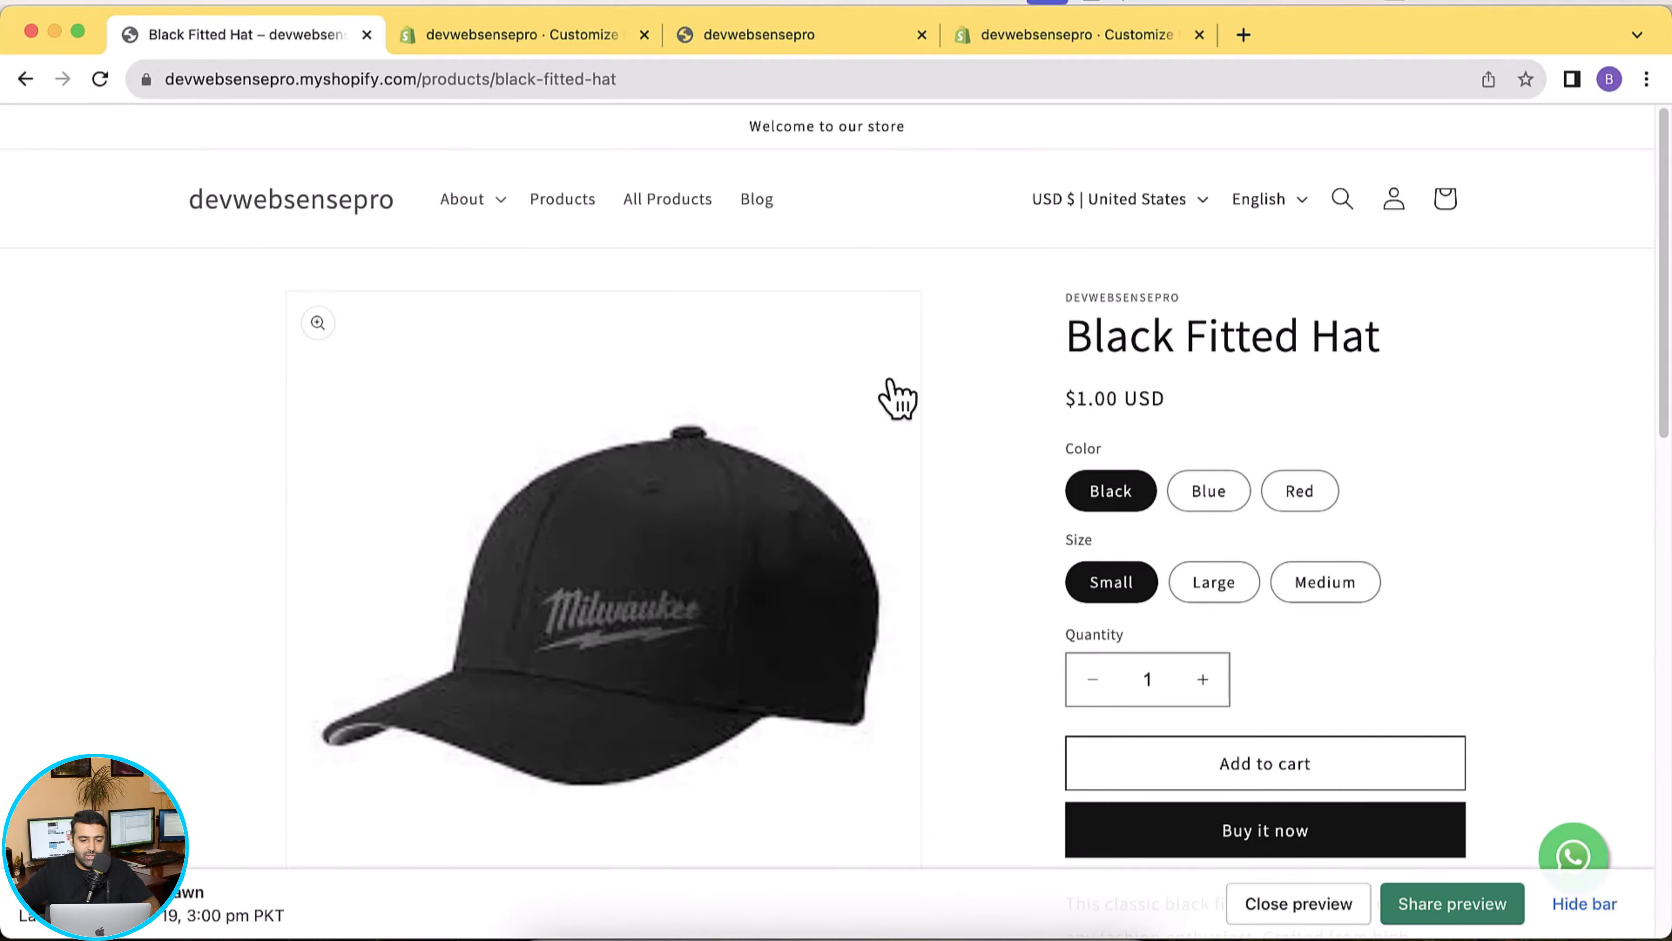
mouse_move(75, 118)
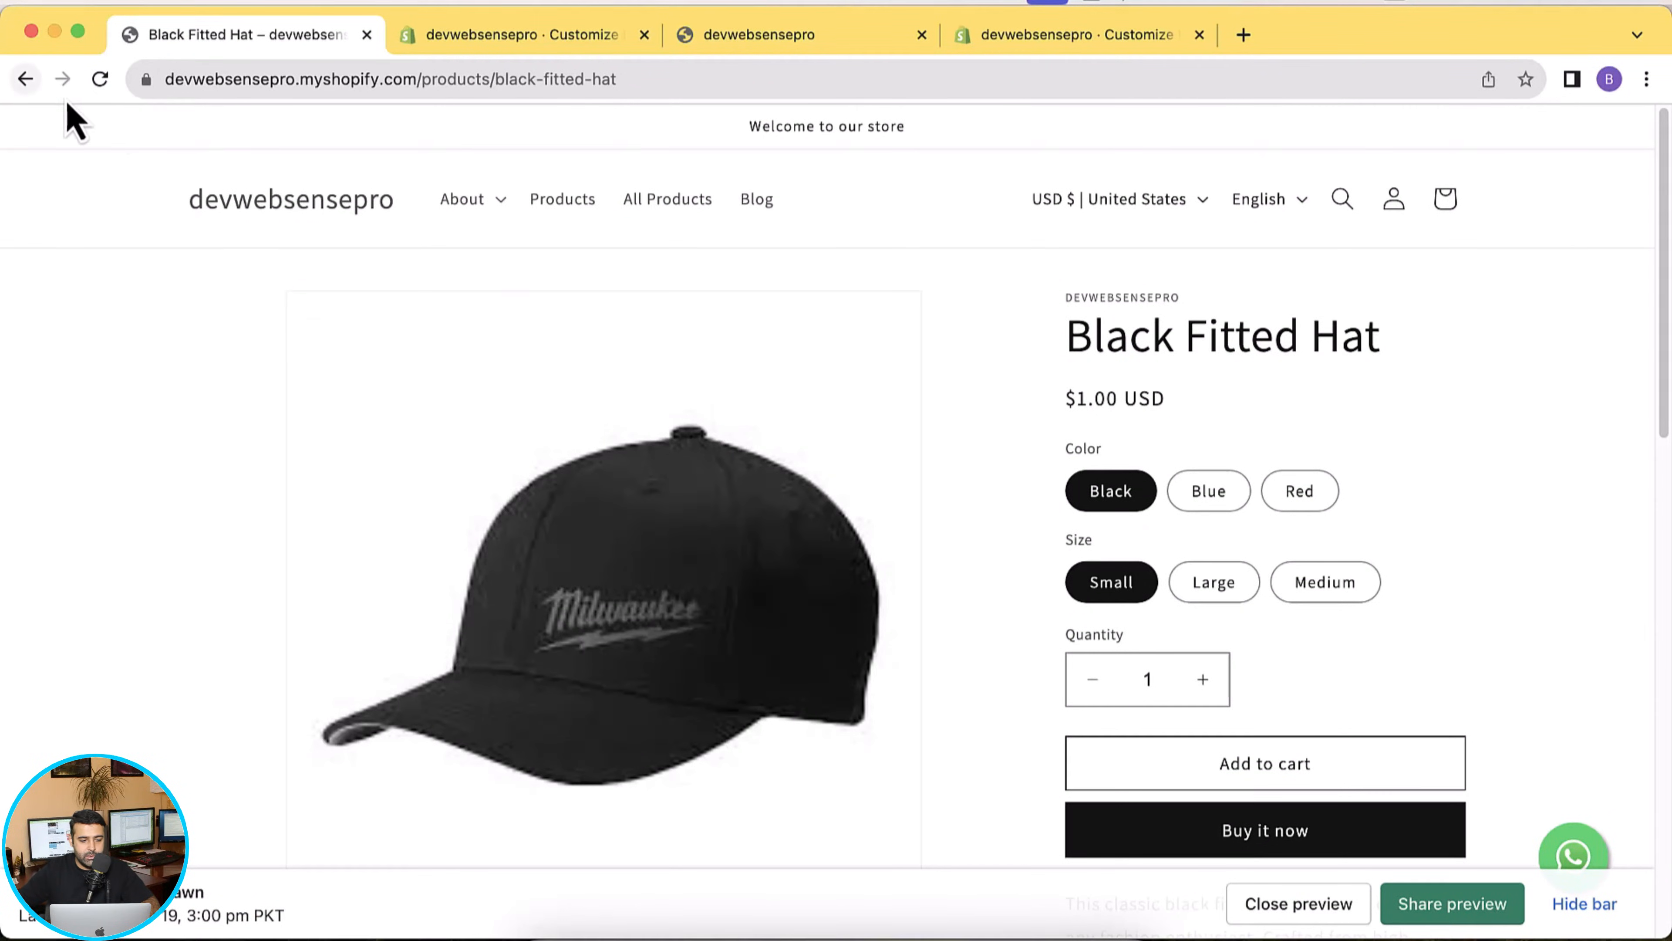
Point the image banner's Banner Link to Example T-Shirt in the theme editor and save
left_click(517, 34)
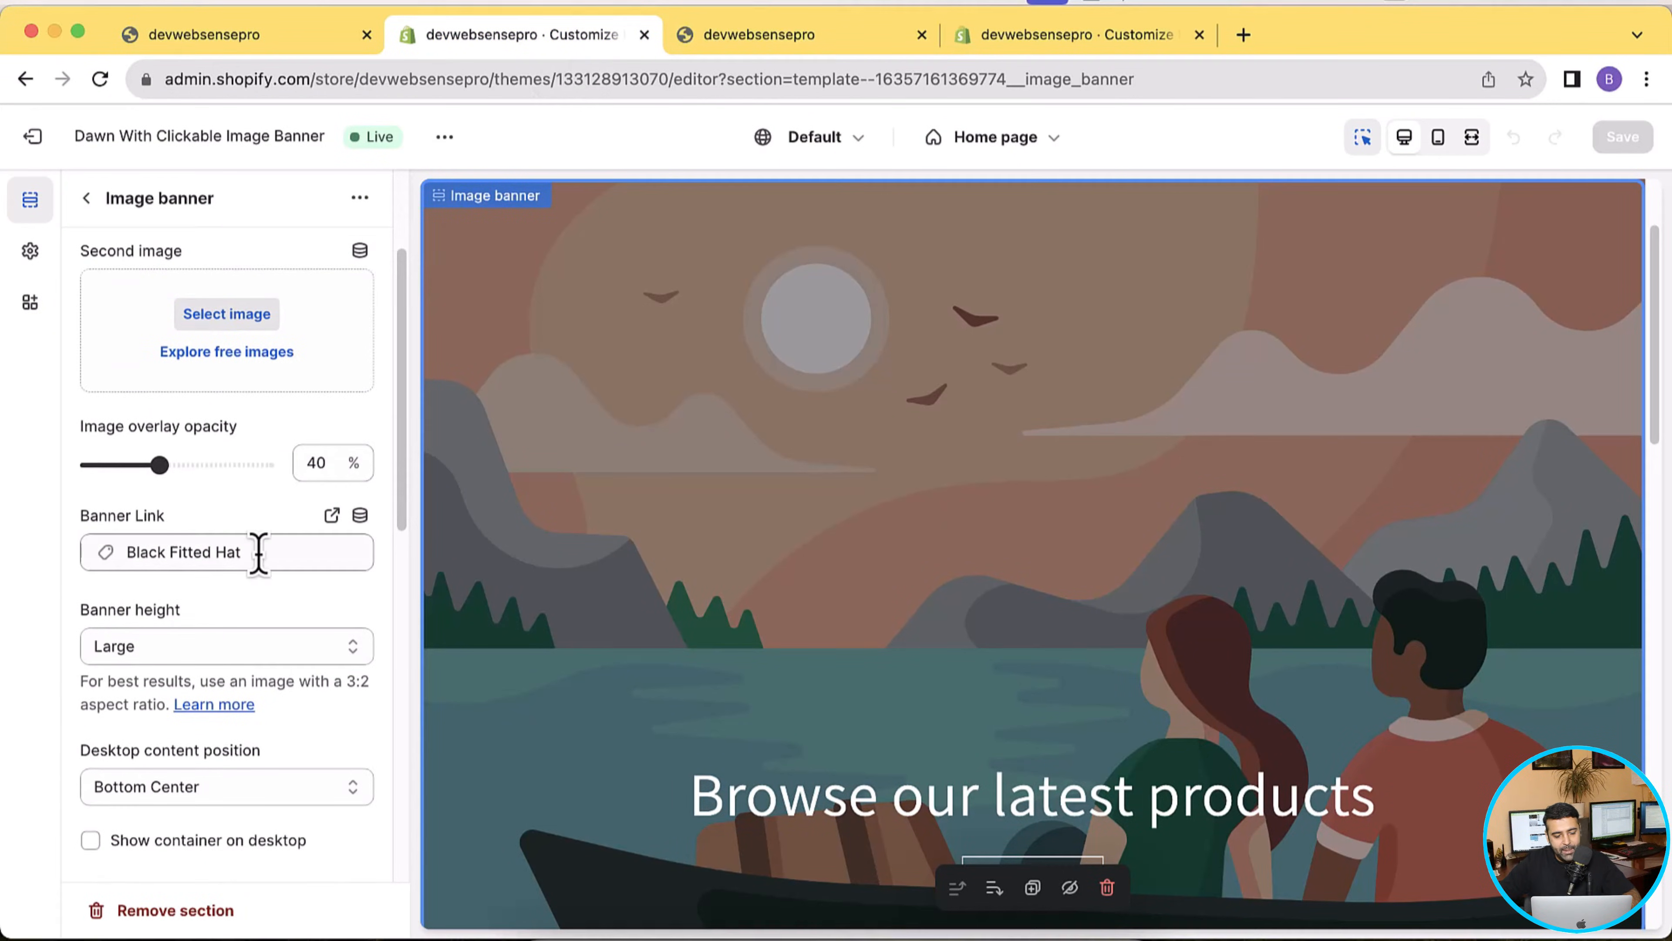
left_click(213, 551)
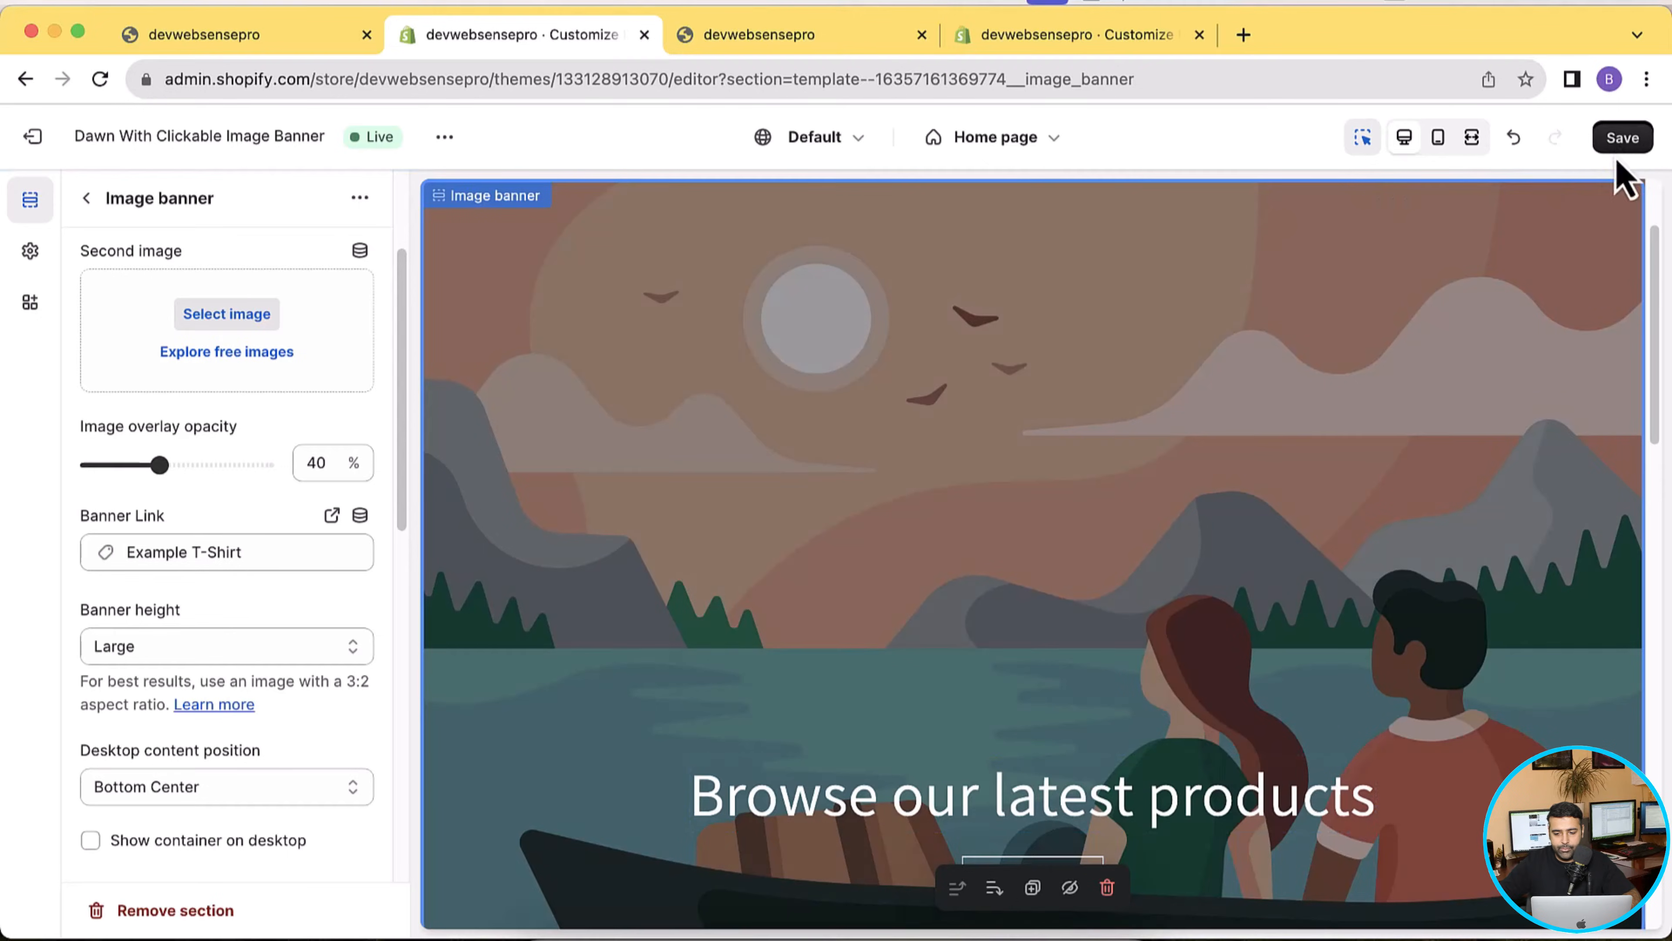
left_click(241, 34)
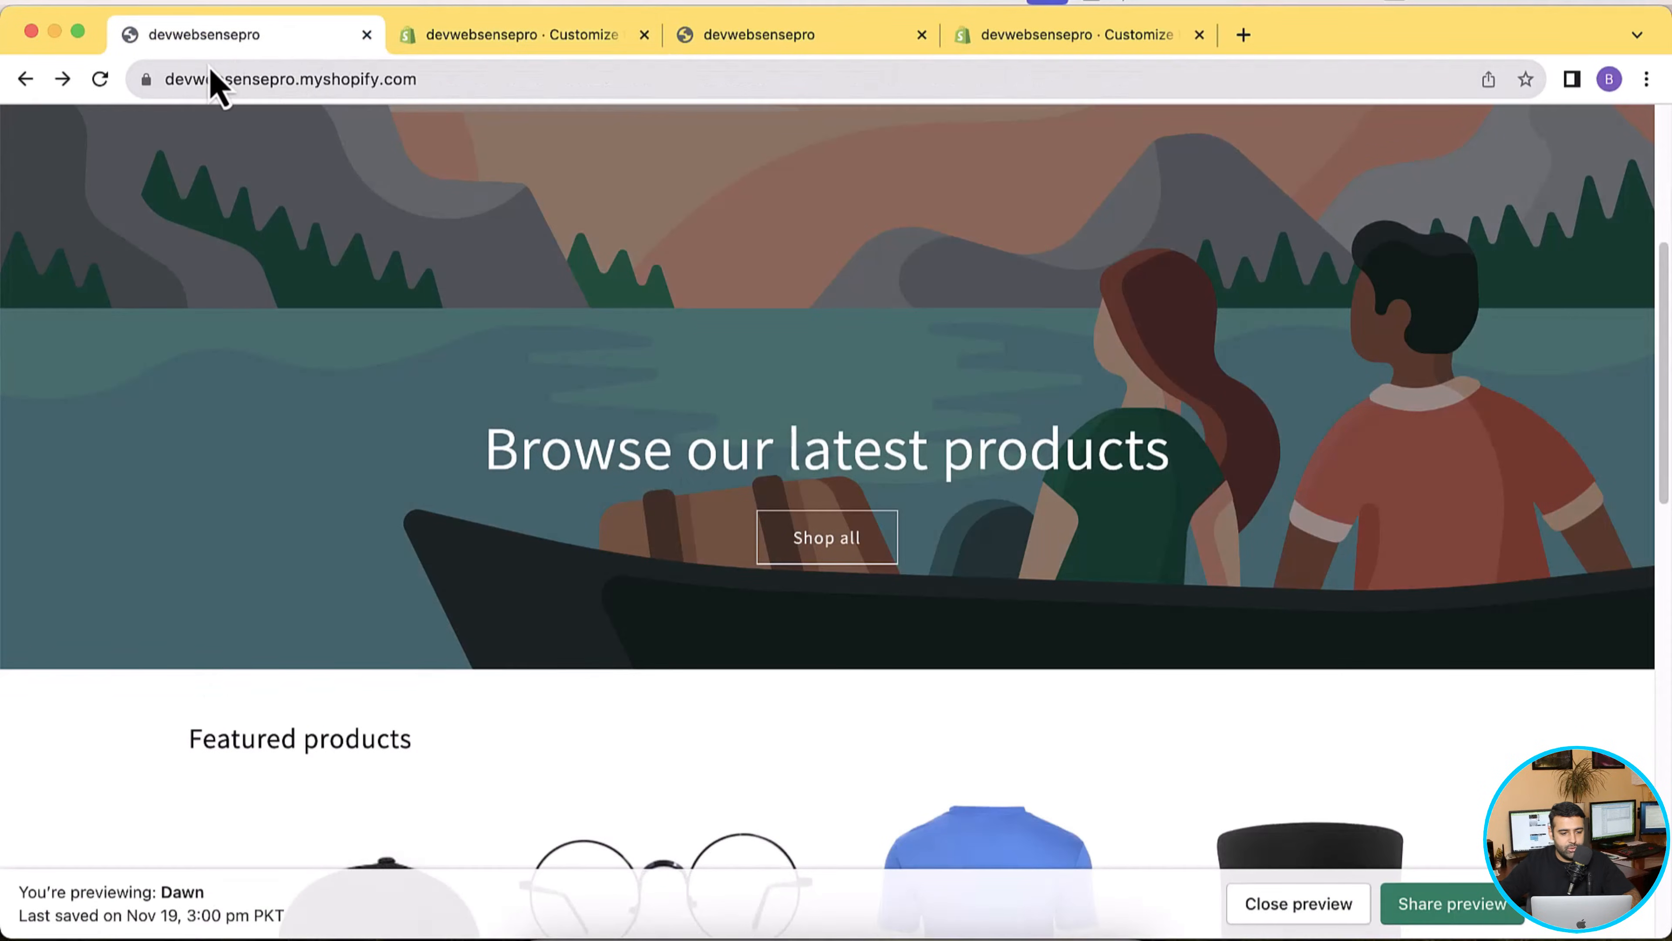
Reload the storefront and follow the banner to the Example T-Shirt page, $25.00 on sale
left_click(99, 80)
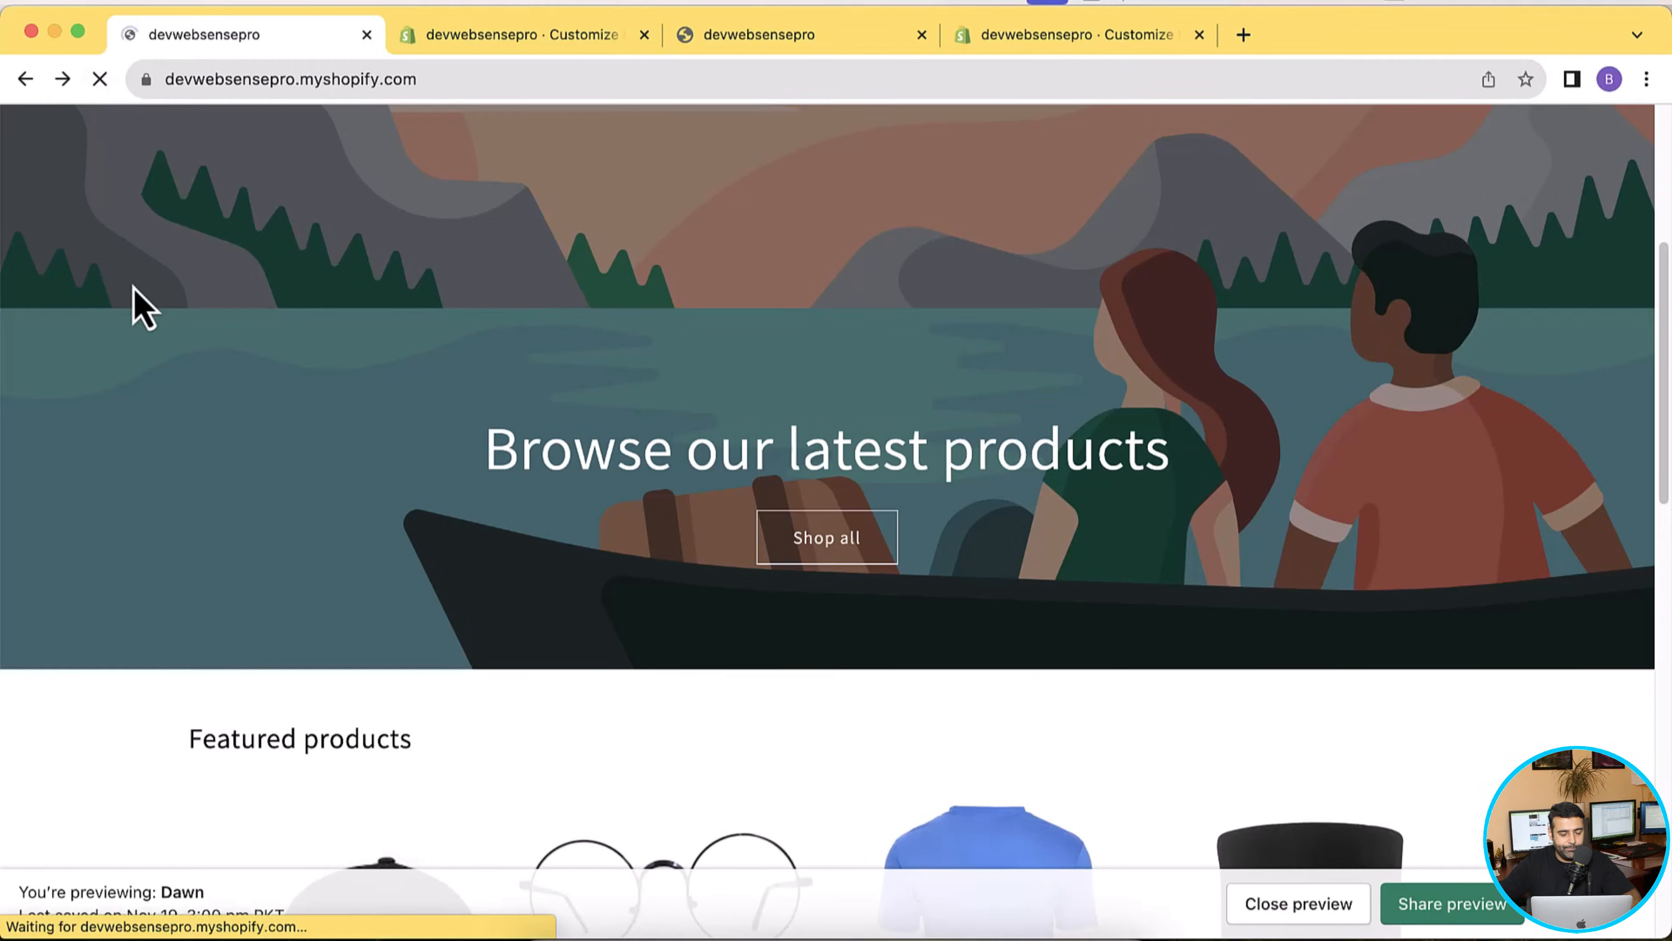
left_click(523, 34)
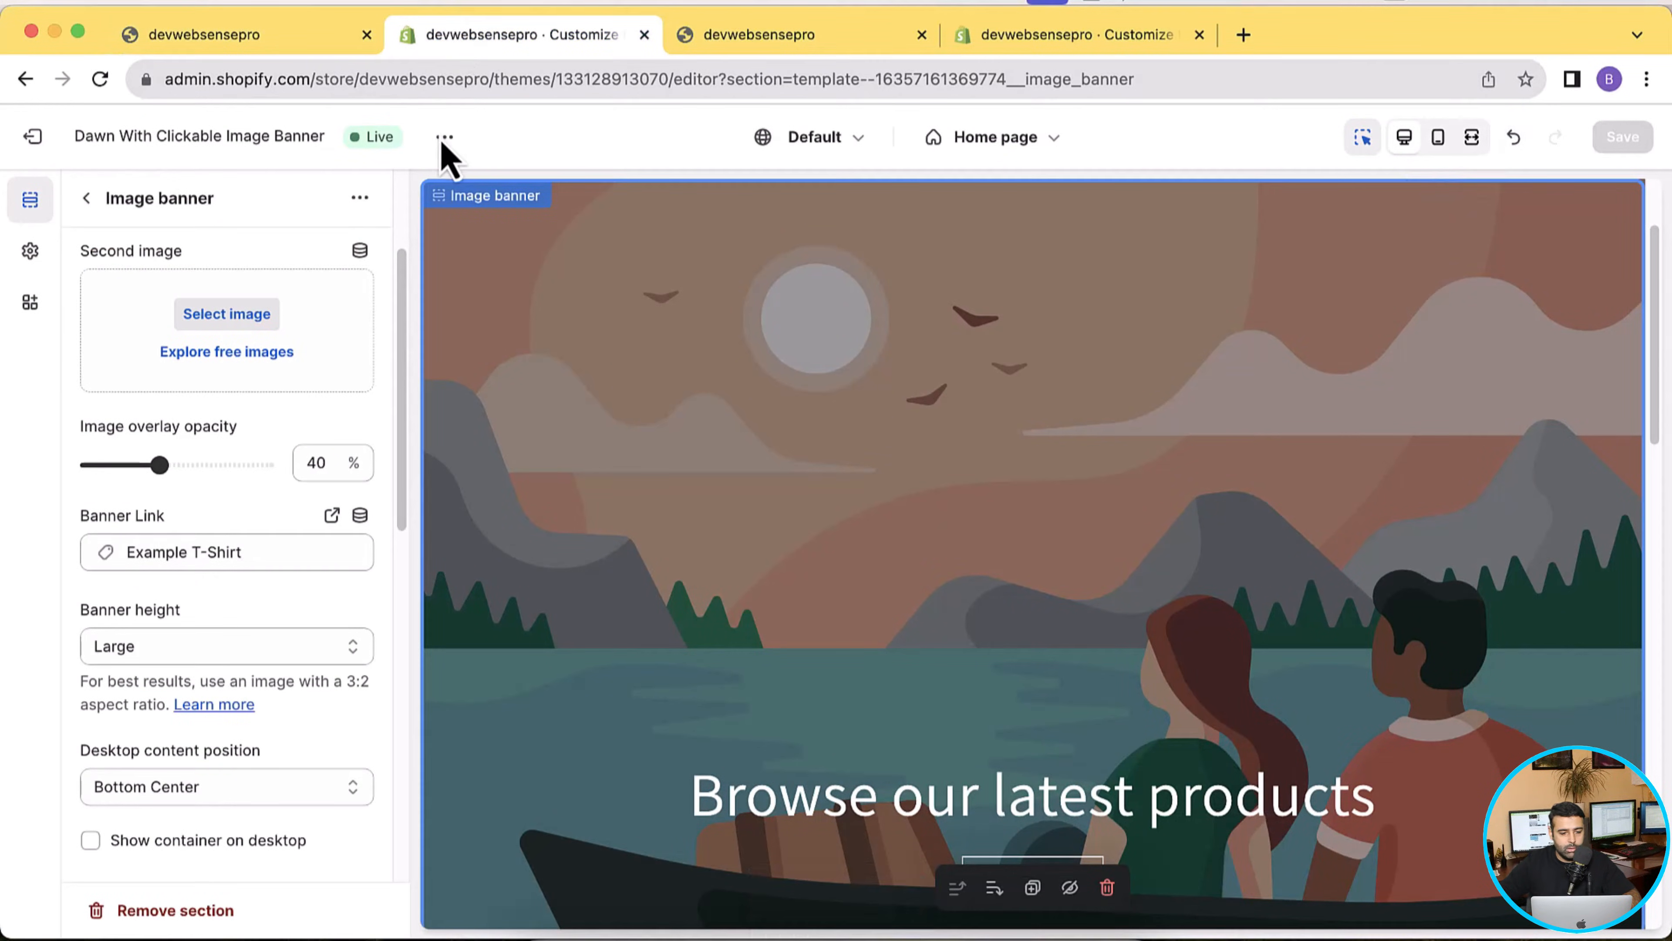
left_click(246, 34)
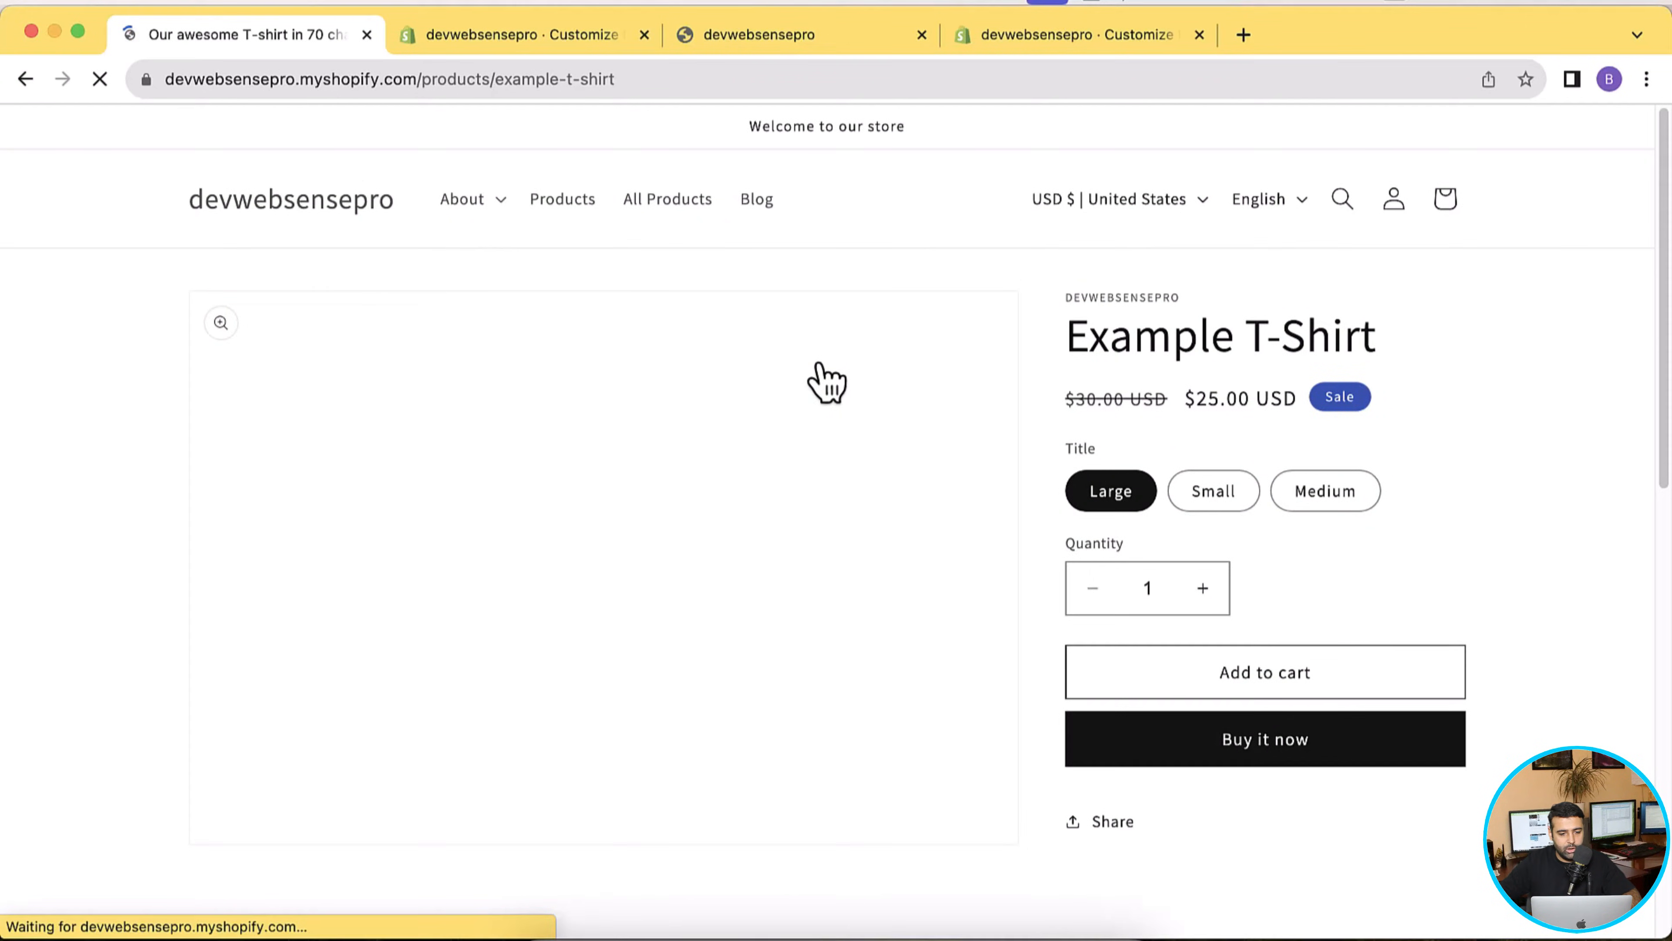
left_click(518, 34)
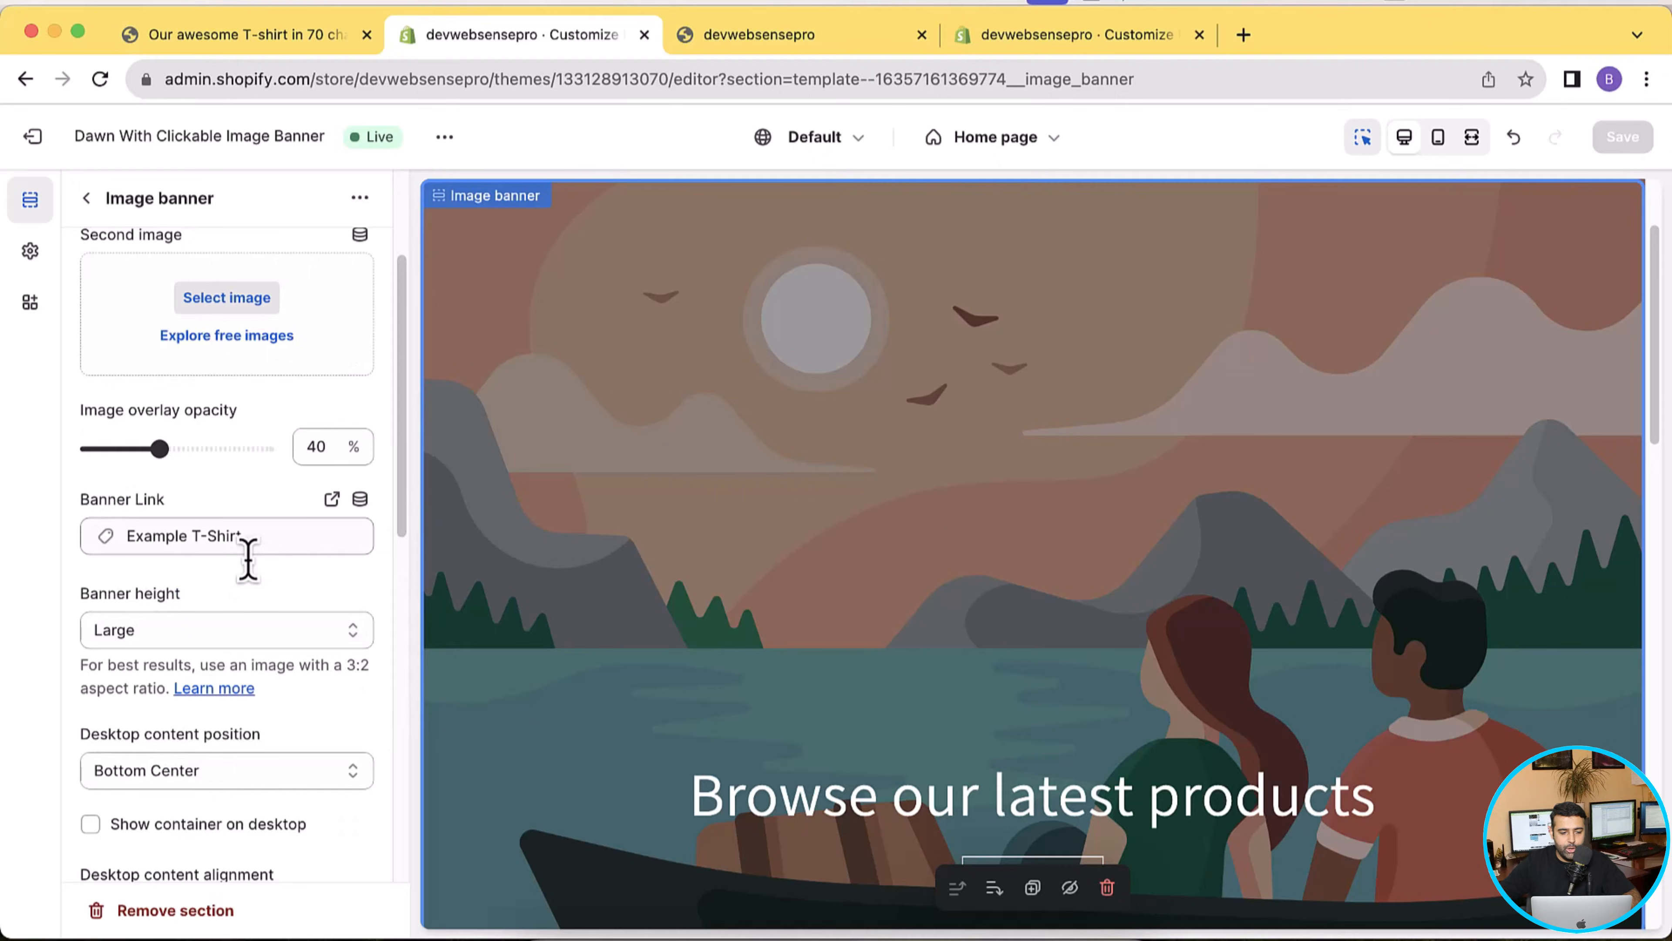
left_click(246, 34)
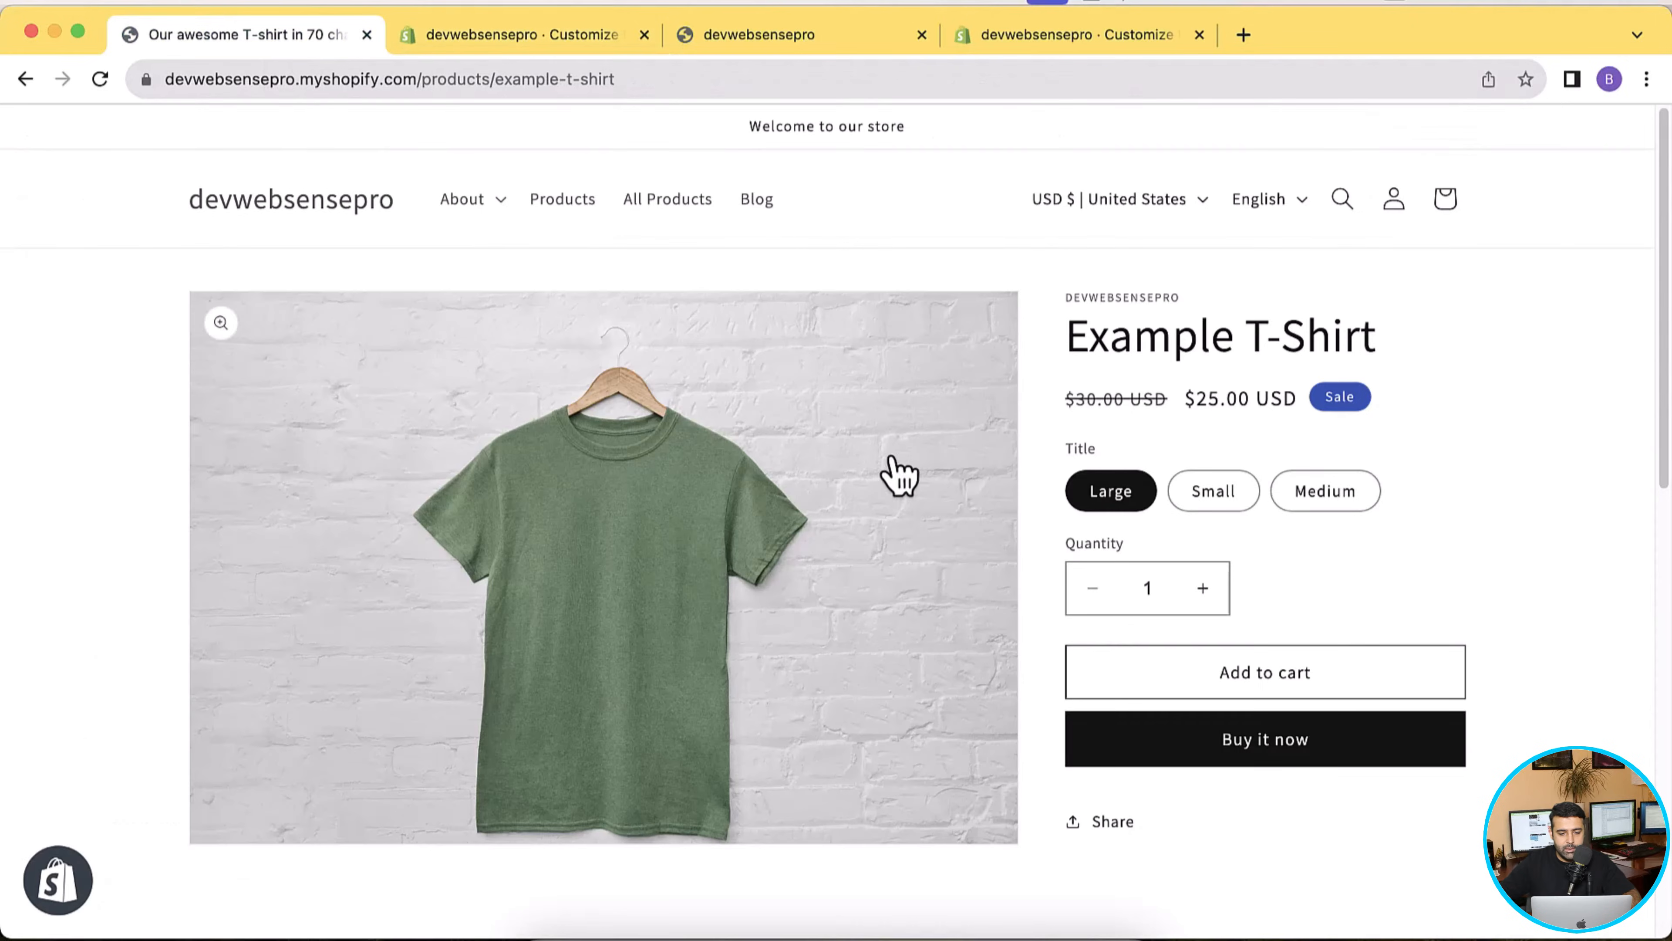
mouse_move(584, 160)
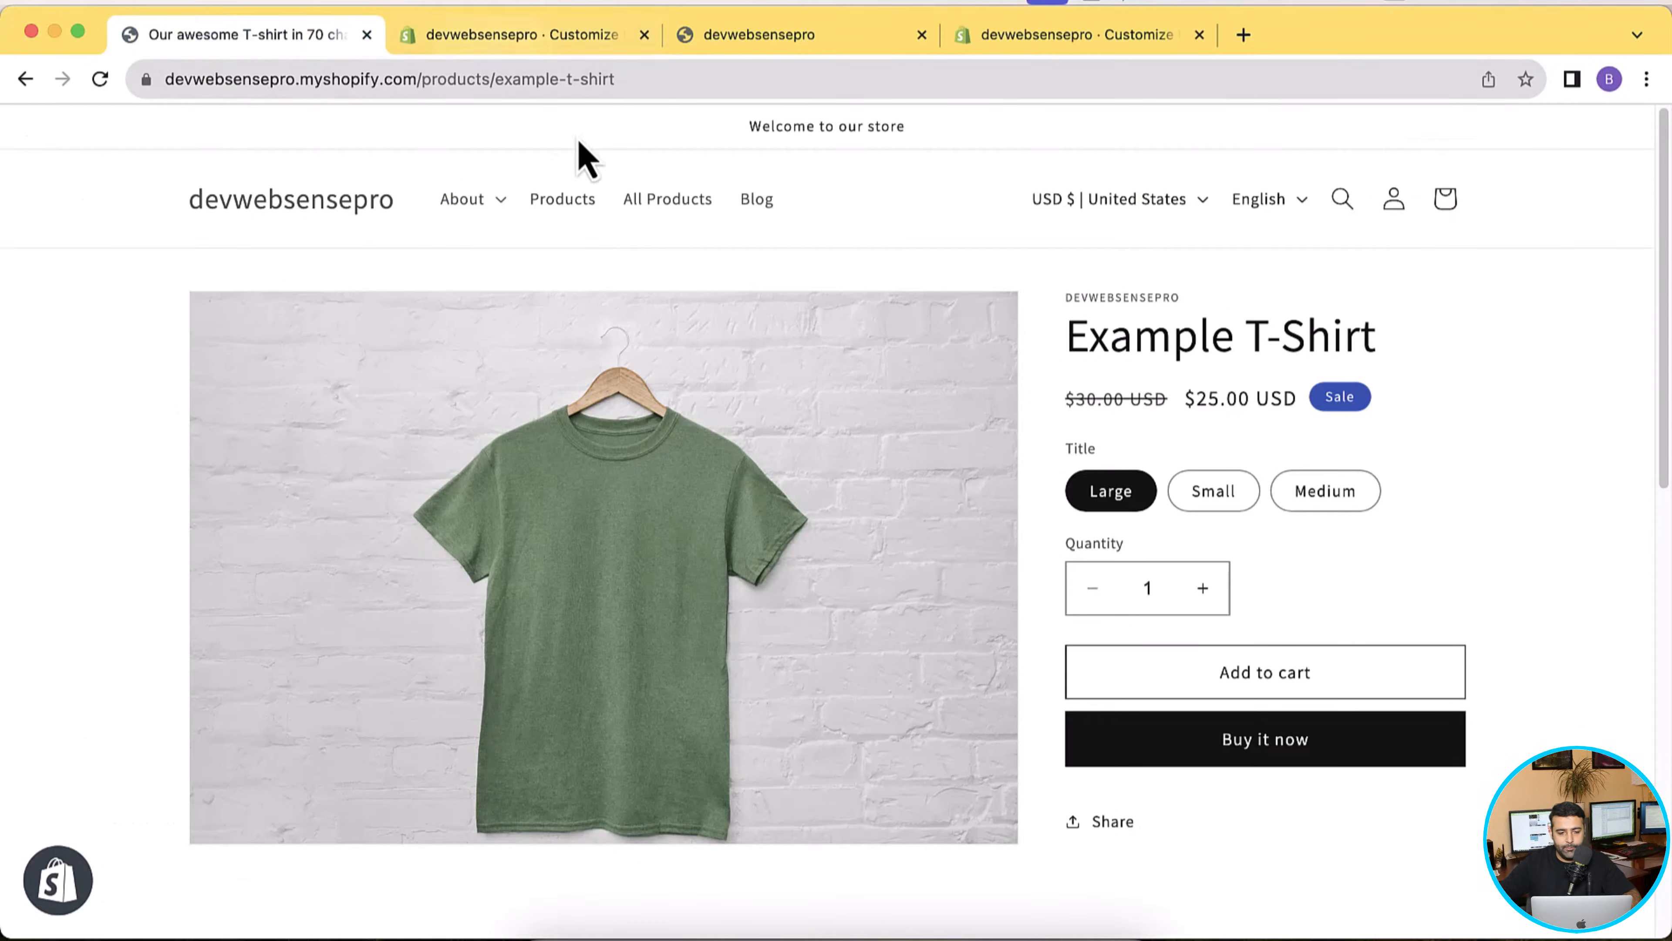
Show the default Dawn theme's Image banner settings, which lack a Banner Link option
left_click(522, 34)
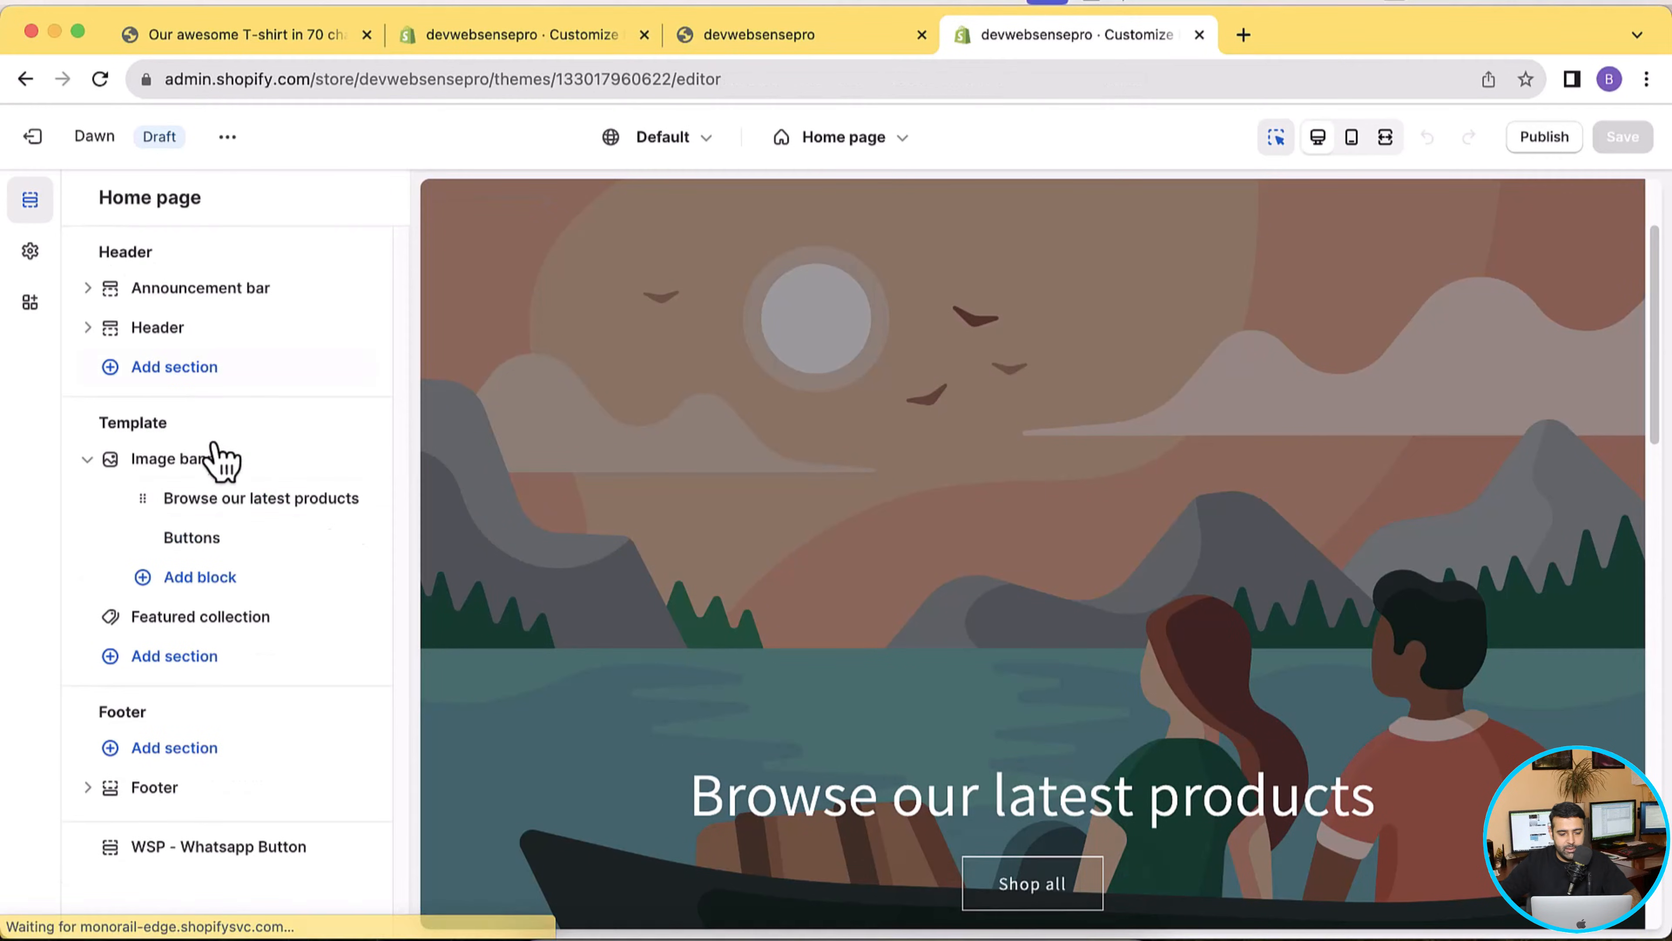
left_click(182, 459)
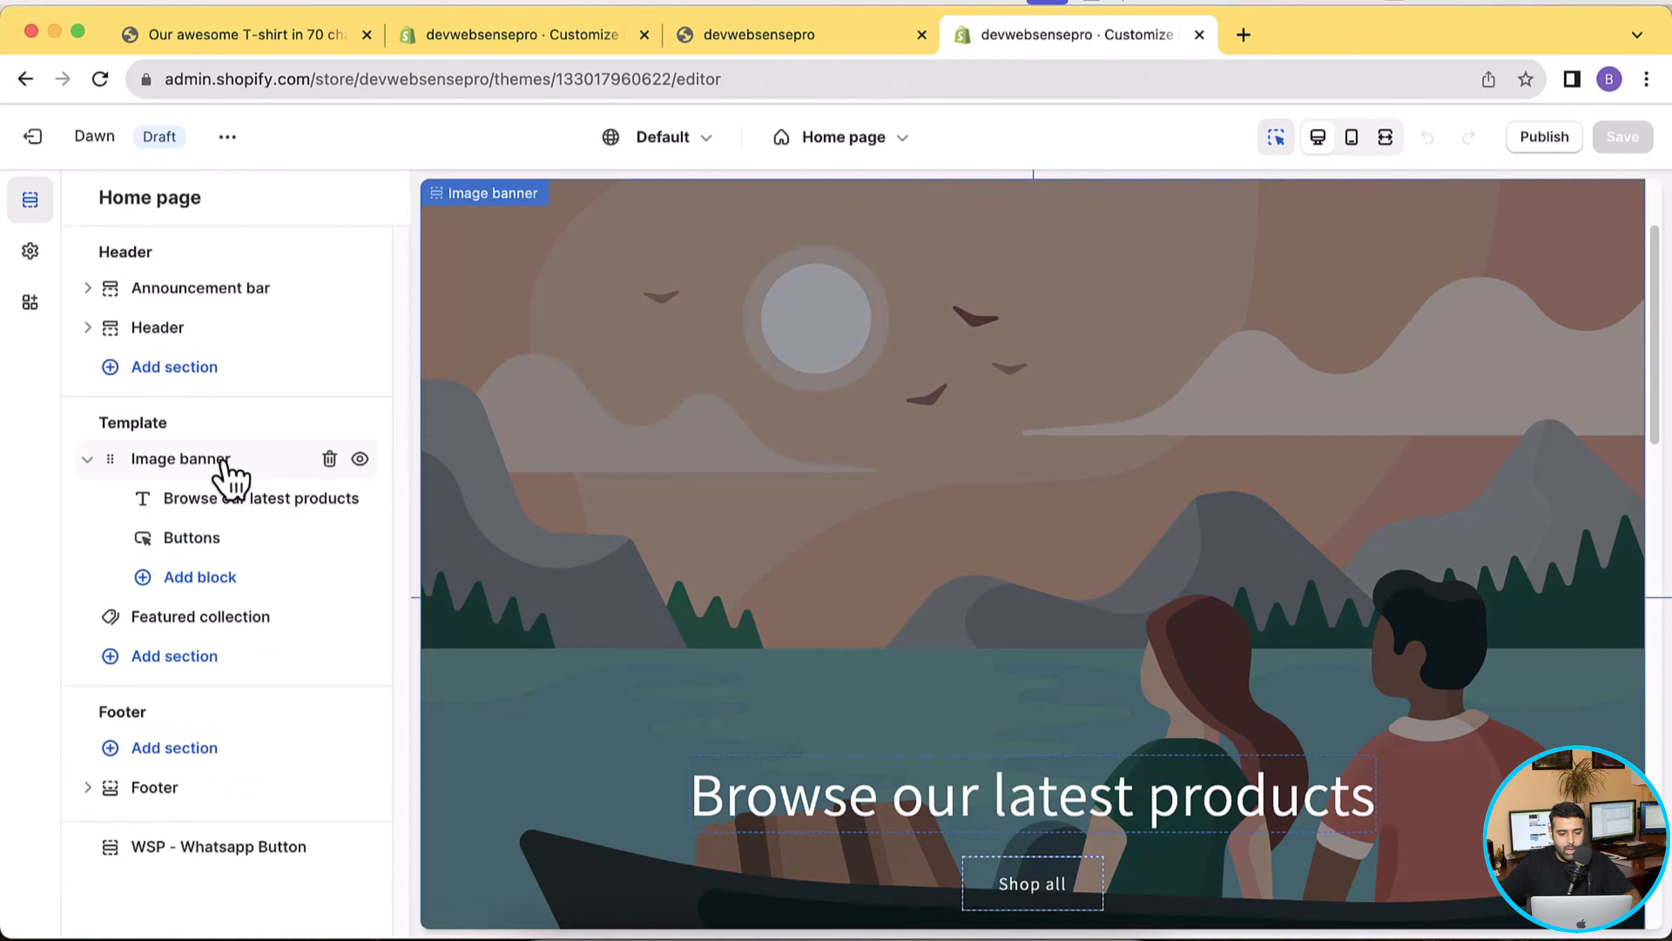
left_click(181, 459)
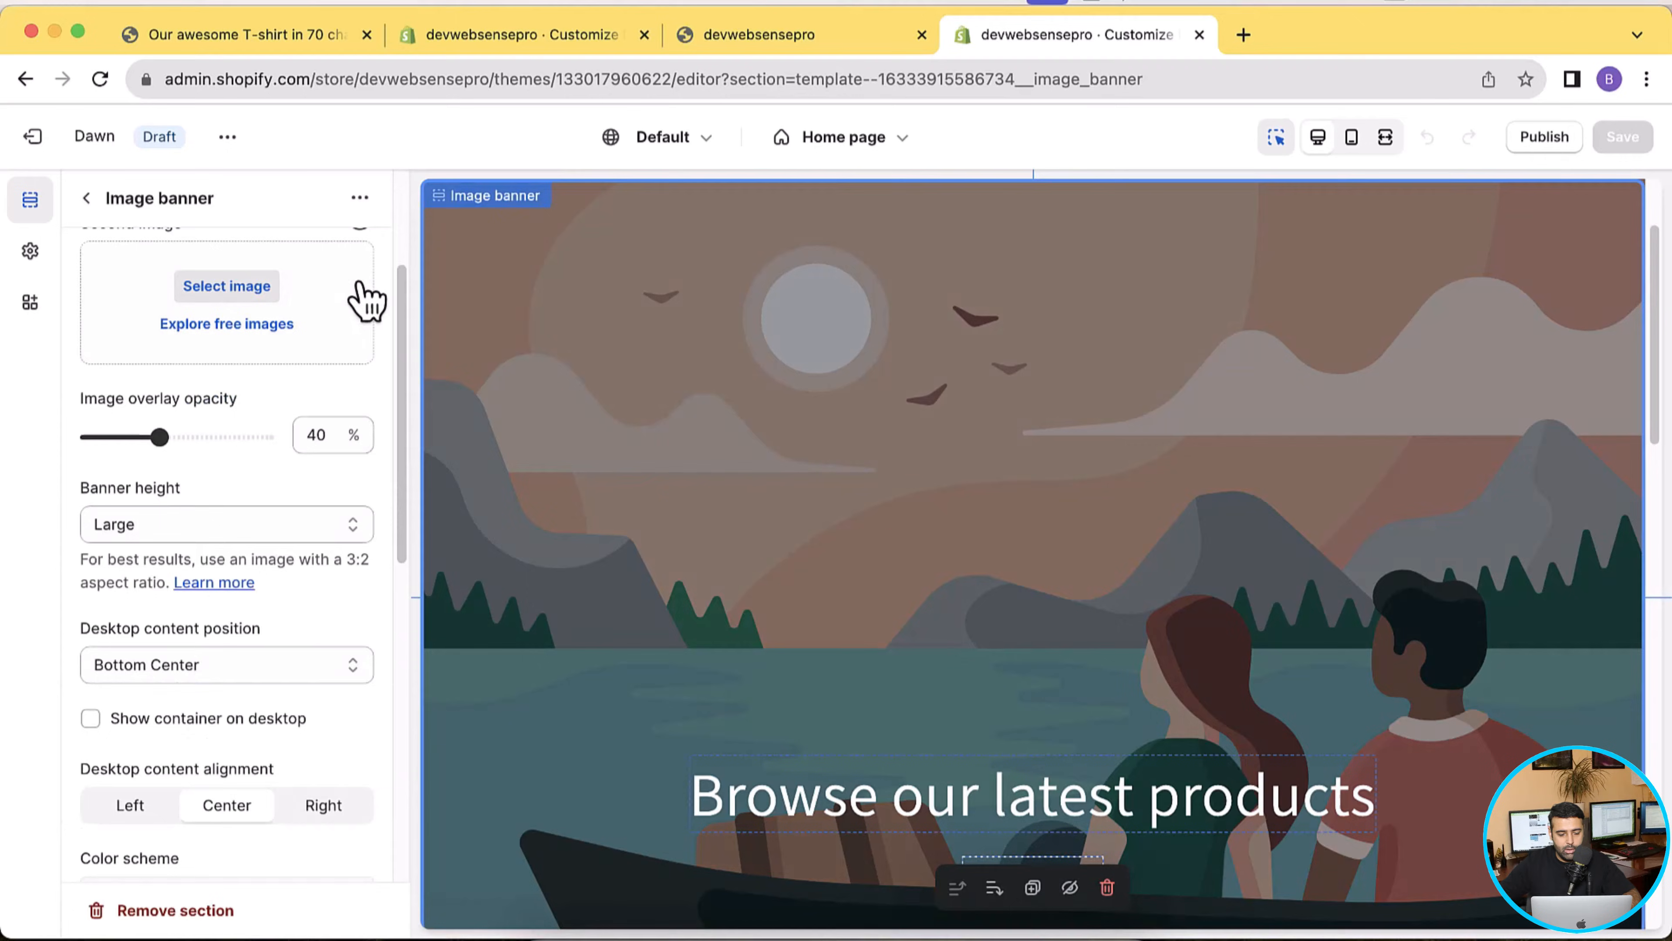
mouse_move(365, 315)
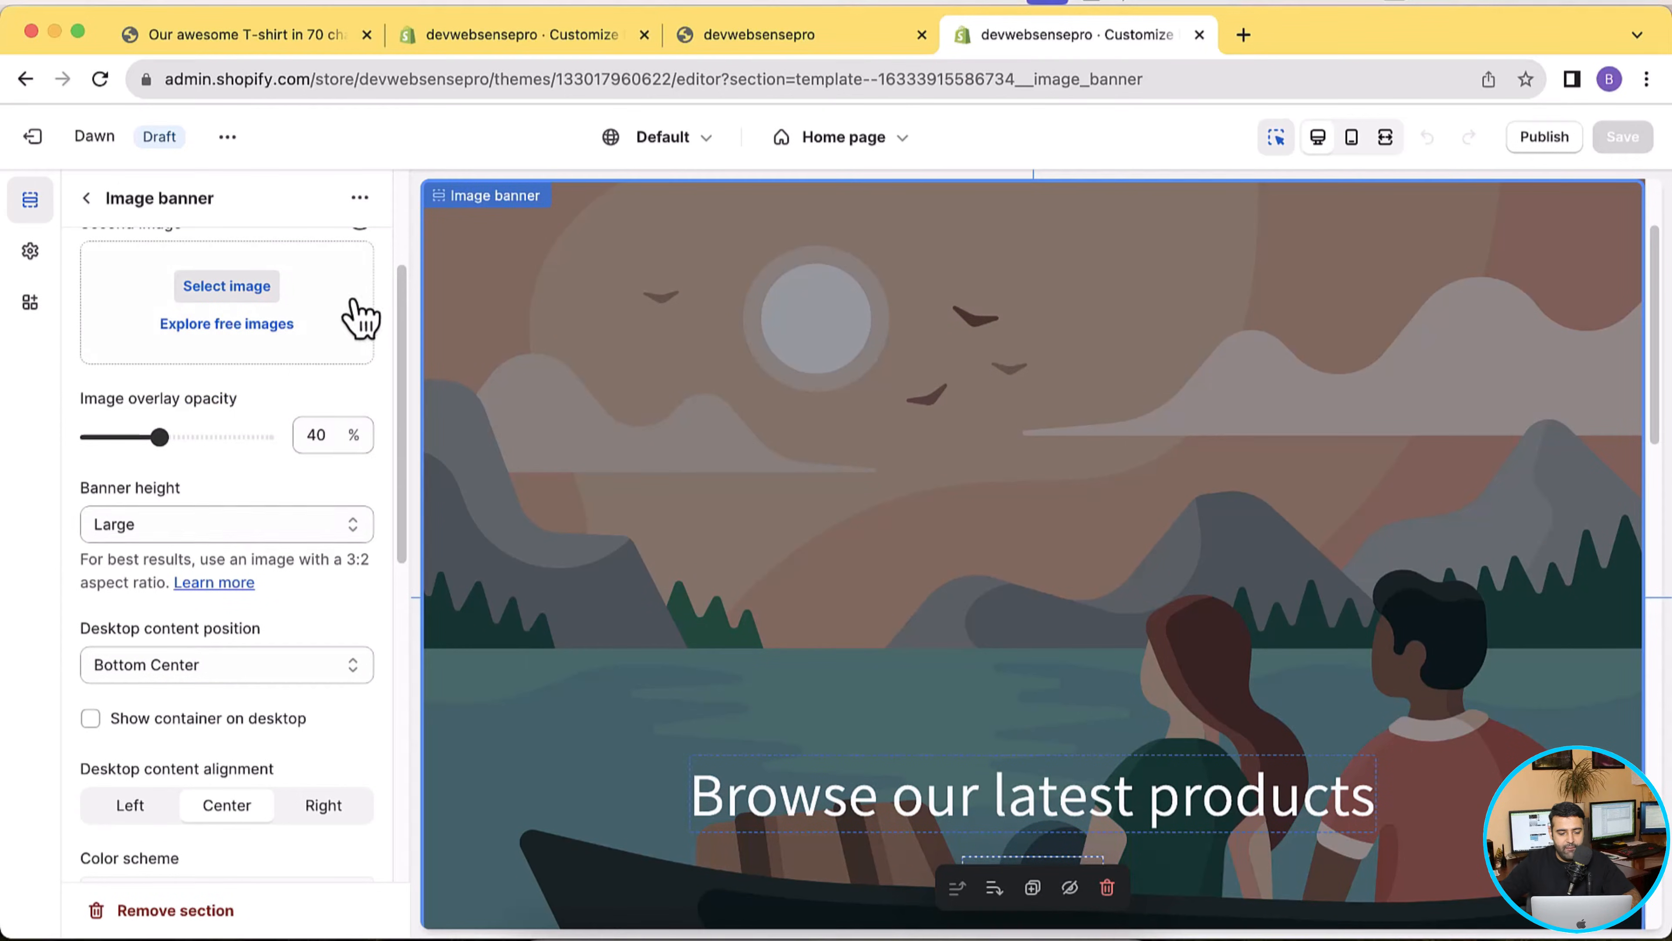